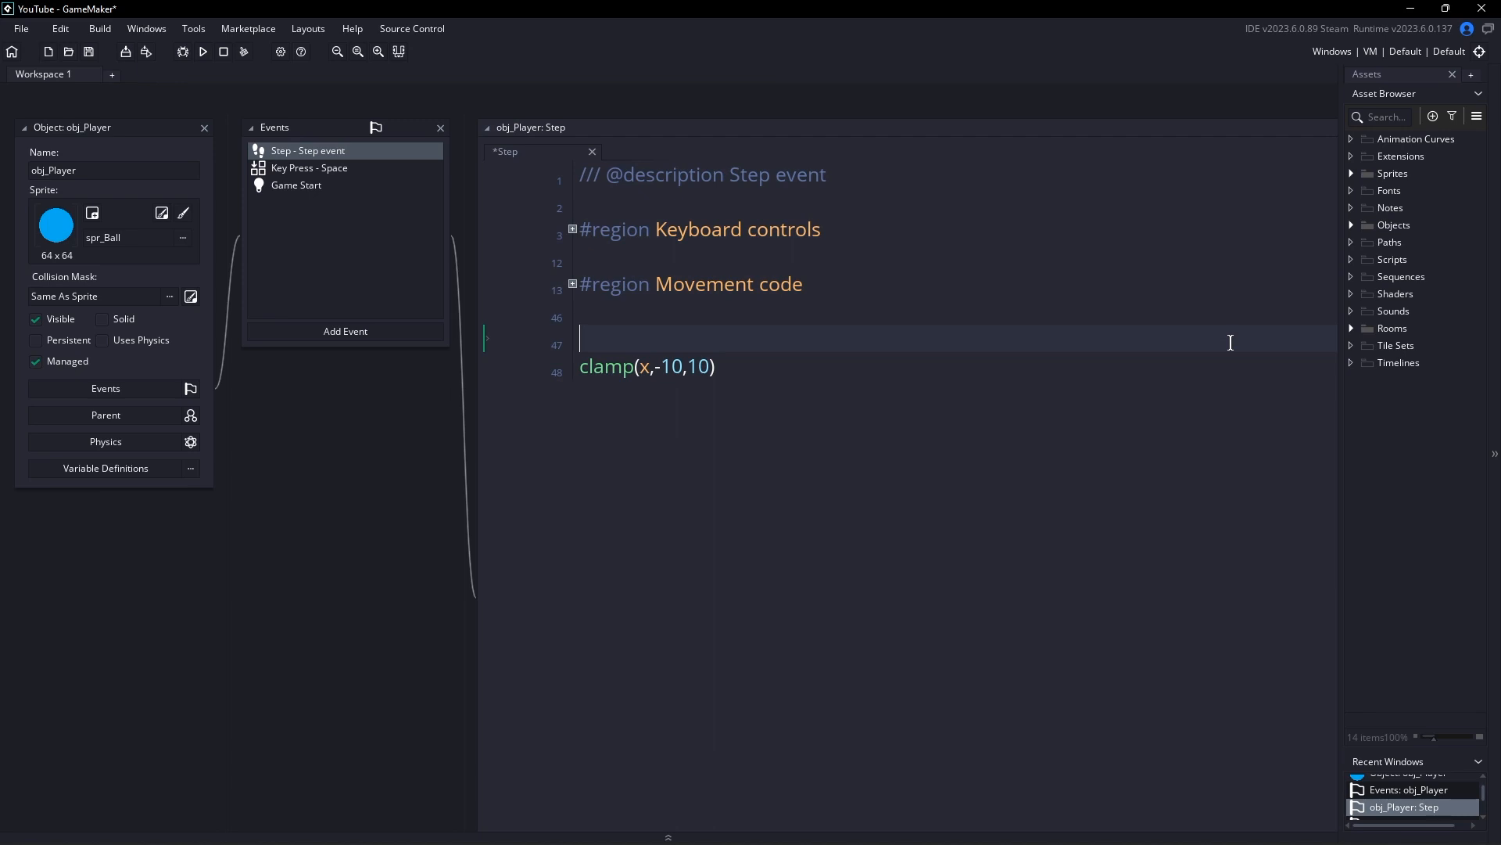
Step: Add a '//This won't work!' comment and make the line read x=clamp(x,-10,10)
{"action": "type", "text": "//This wo"}
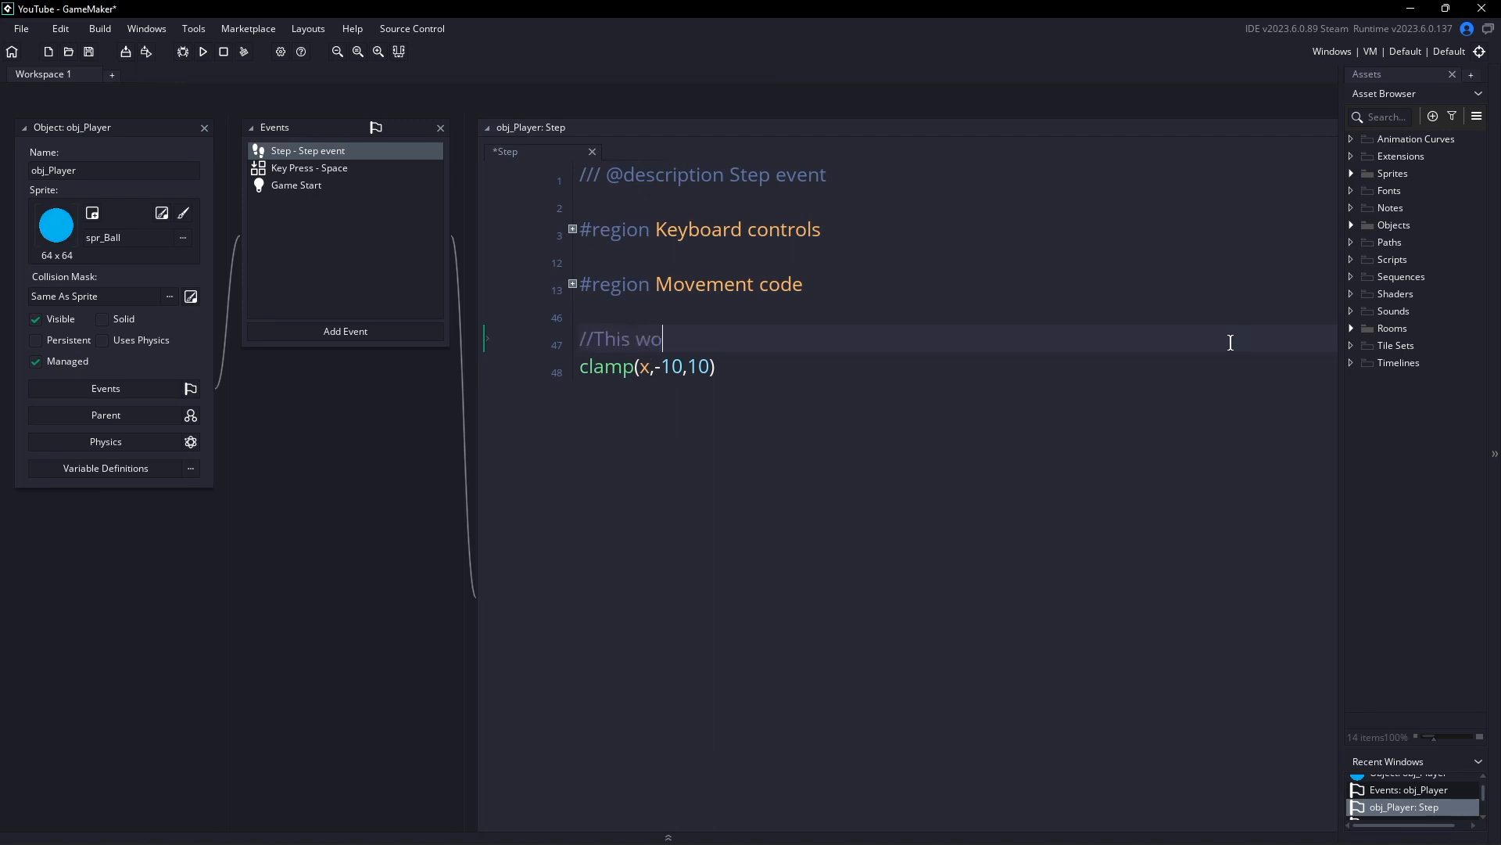
{"action": "type", "text": "n't work!"}
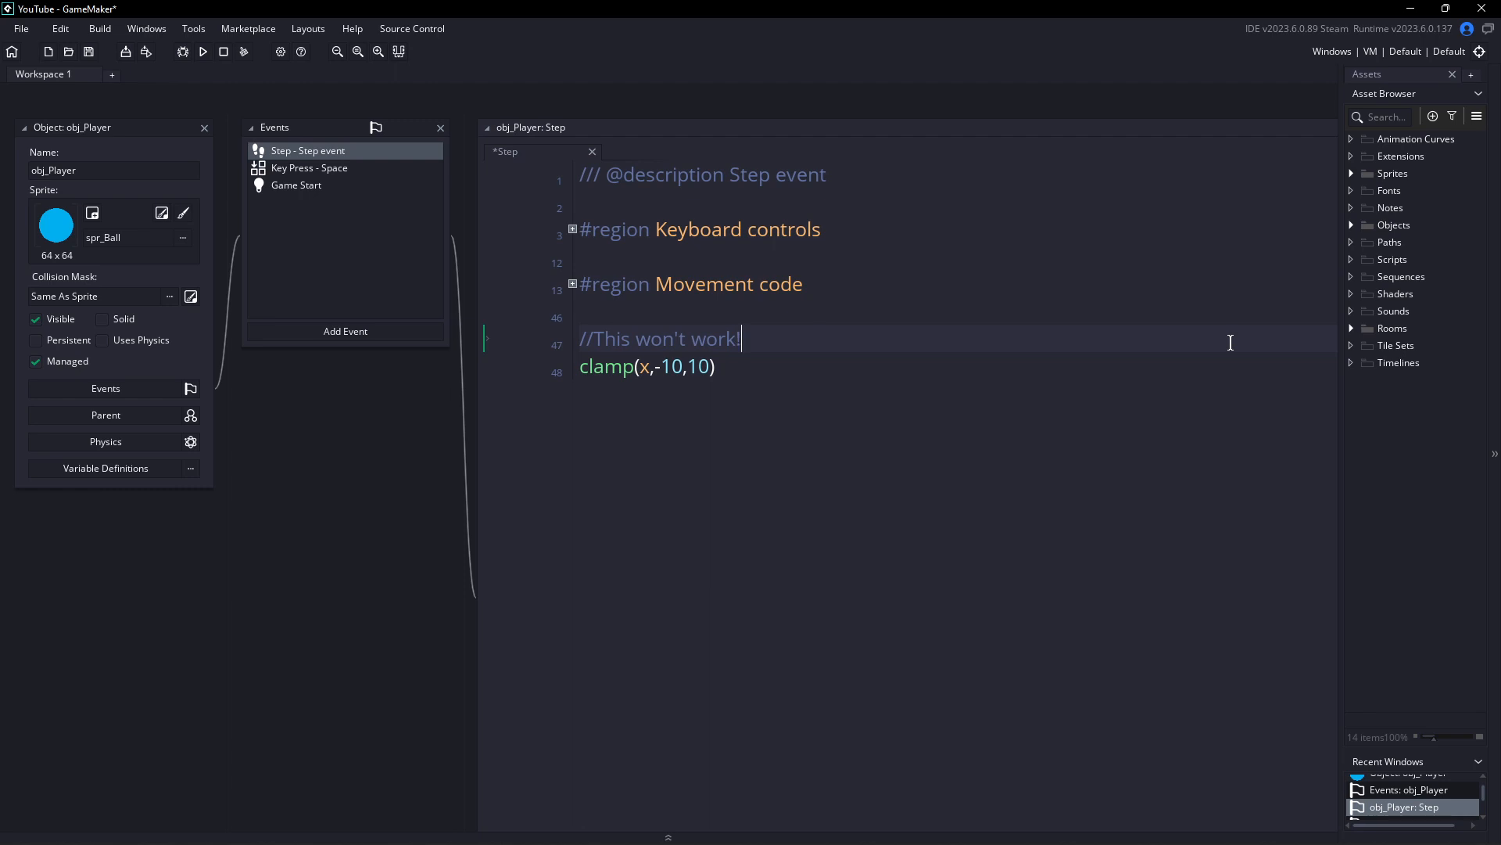
{"action": "type", "text": "x"}
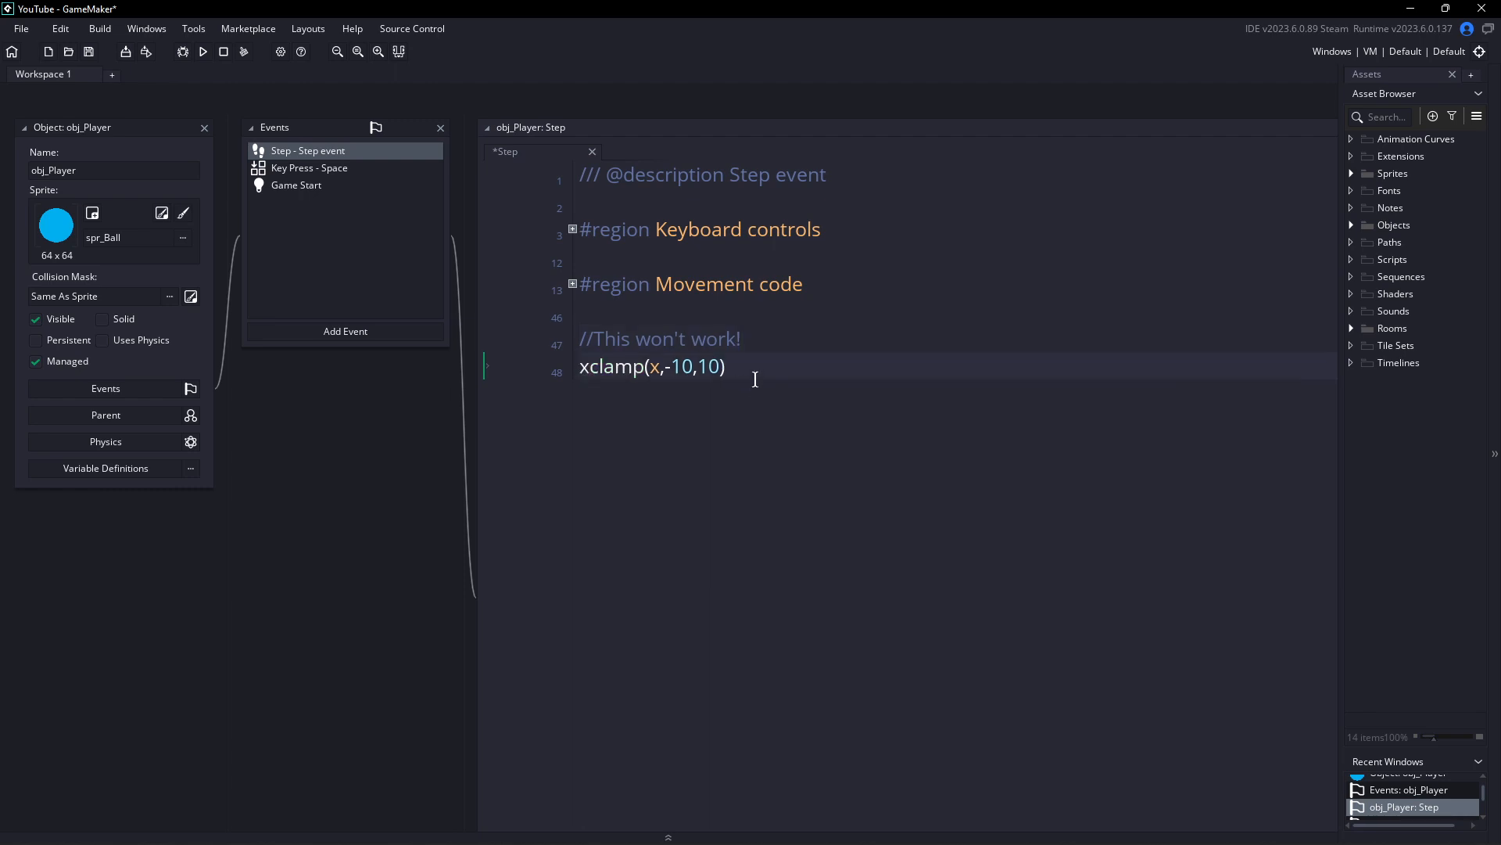
{"action": "type", "text": "="}
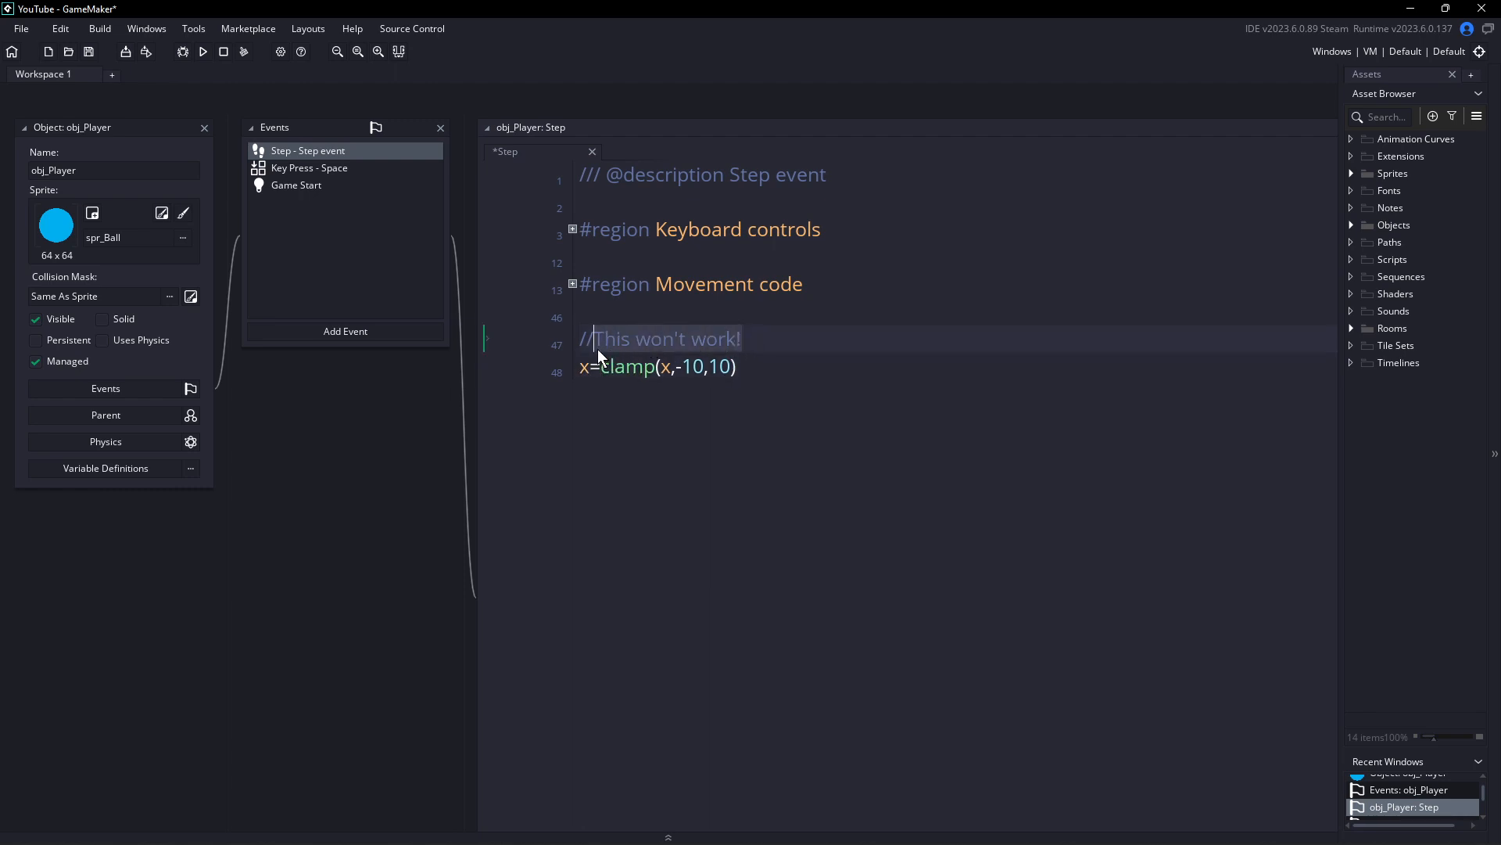
Step: Run the game, then clamp x to 0..room_width and y to 0..room_height and run again
{"action": "left_click", "coordinate": [202, 51]}
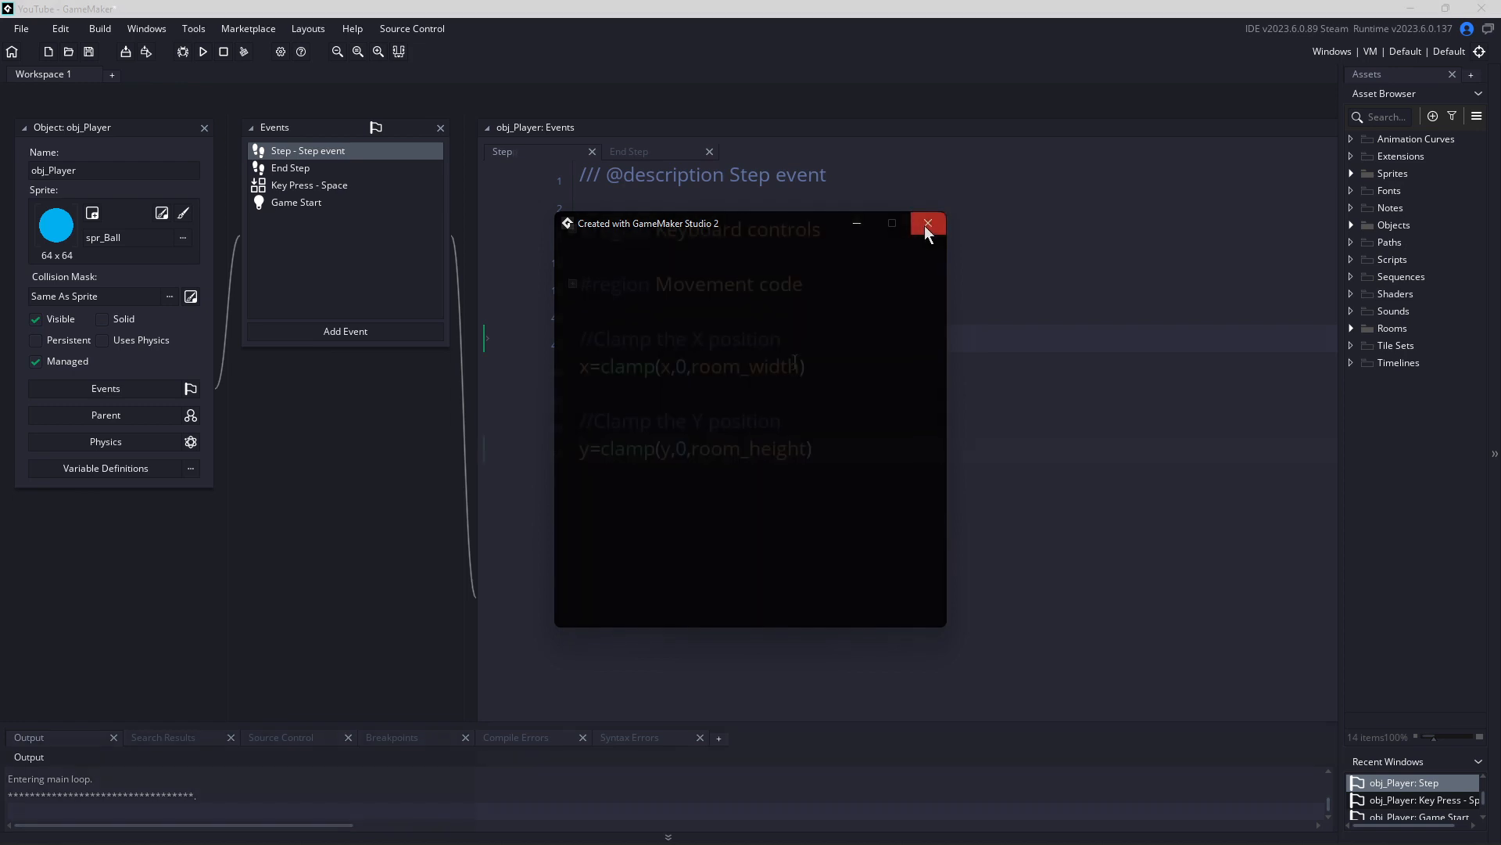
{"action": "left_click", "coordinate": [926, 223]}
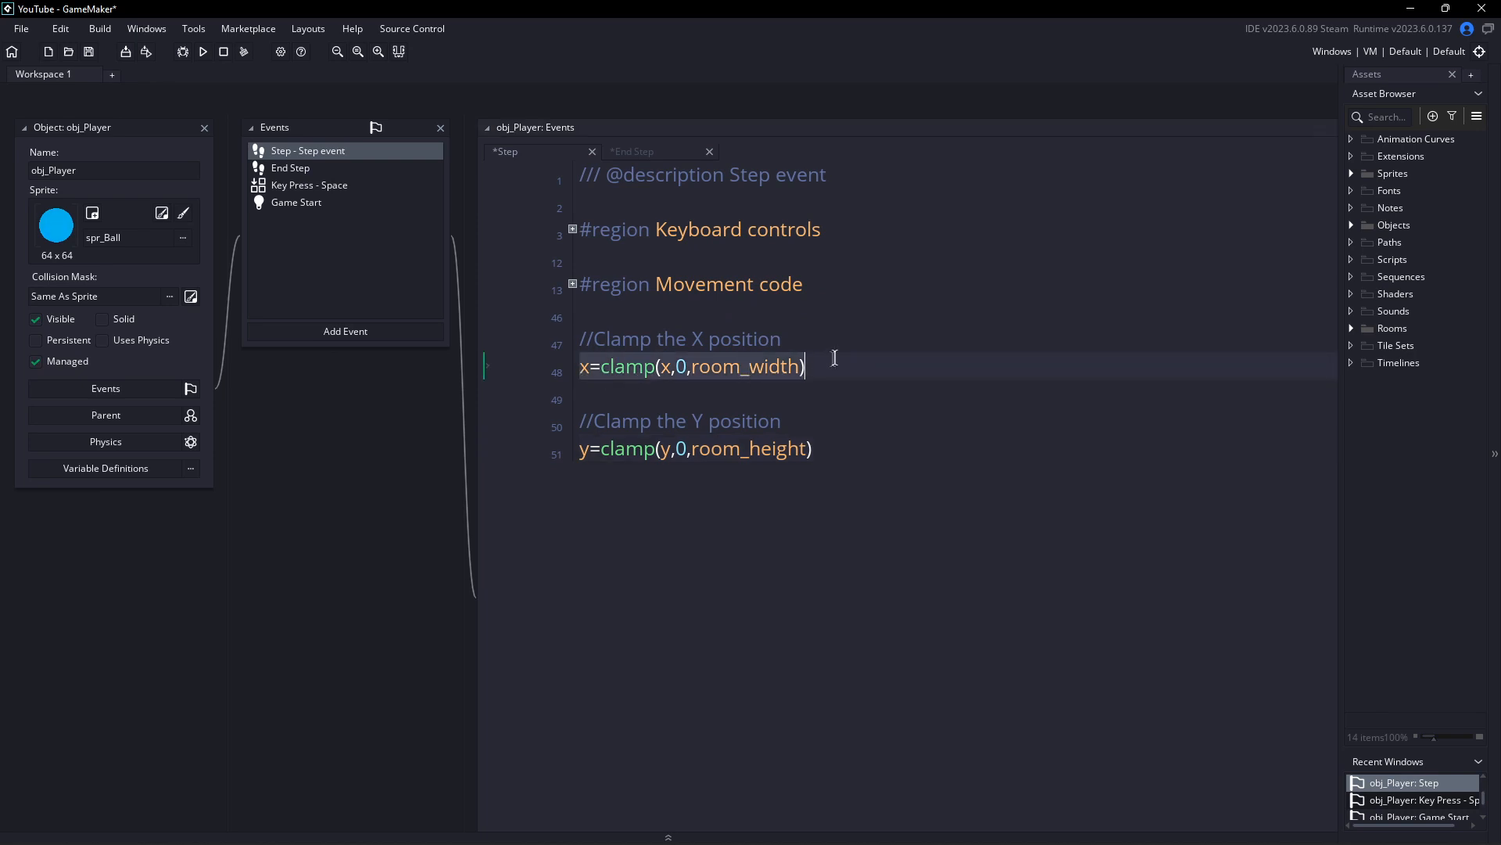
{"action": "left_click", "coordinate": [814, 449]}
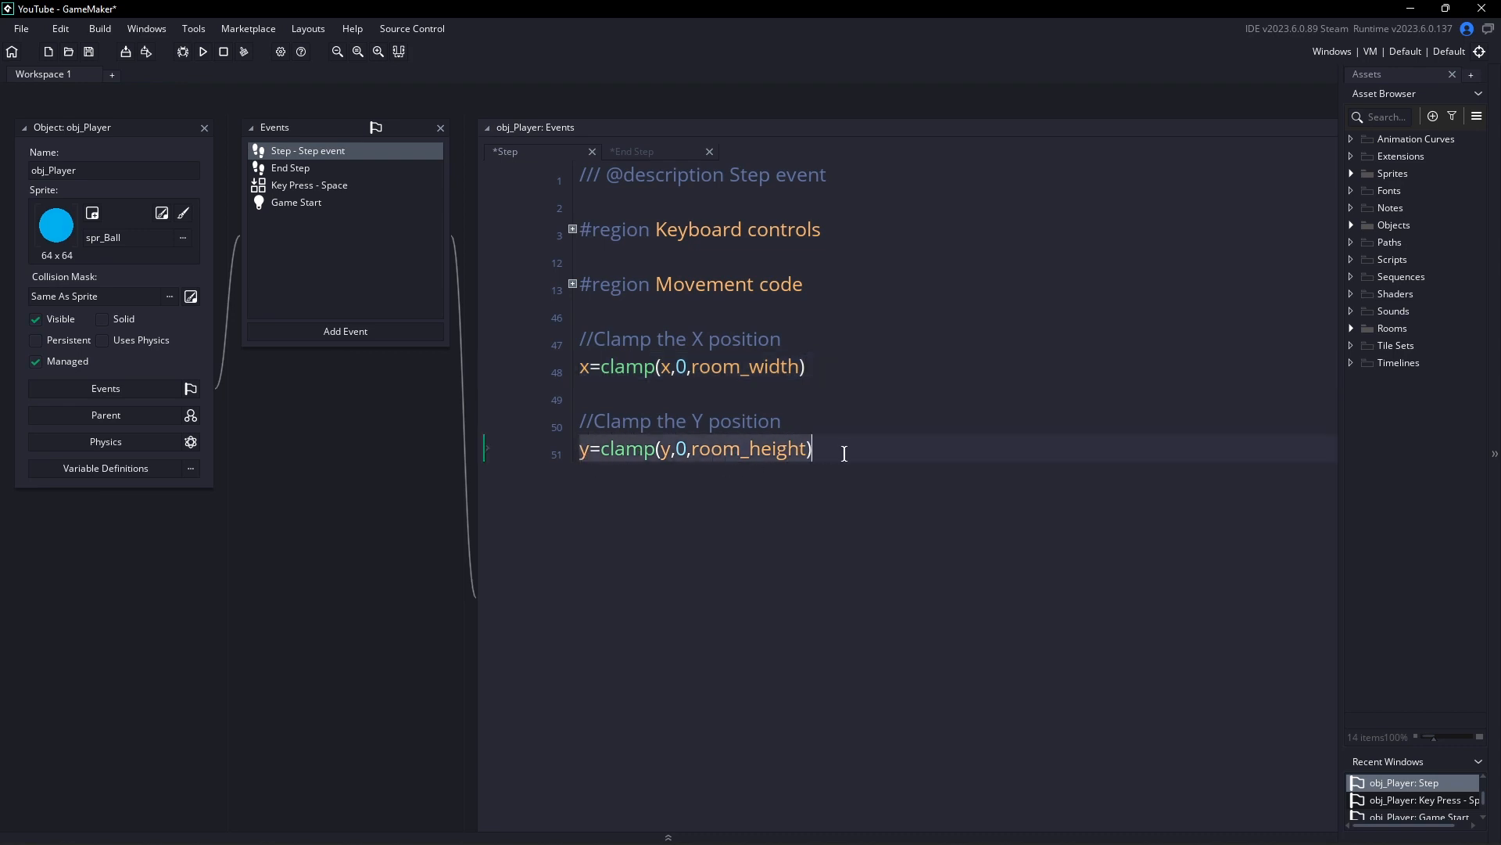
{"action": "left_click", "coordinate": [201, 52]}
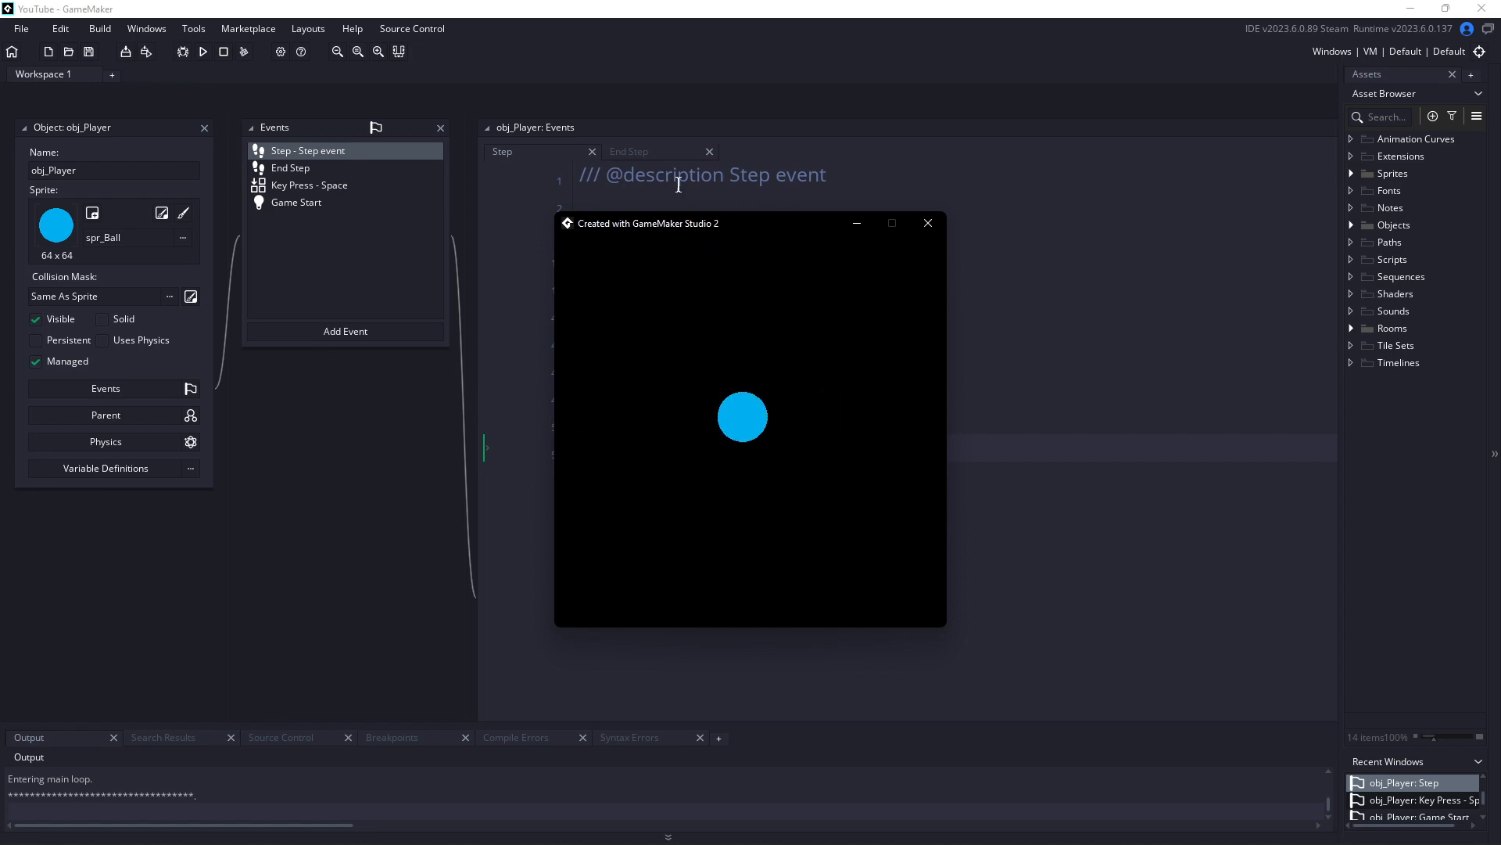
Step: Close the game, move the clamp code into the End Step event and run the gravity test
{"action": "left_click", "coordinate": [925, 222]}
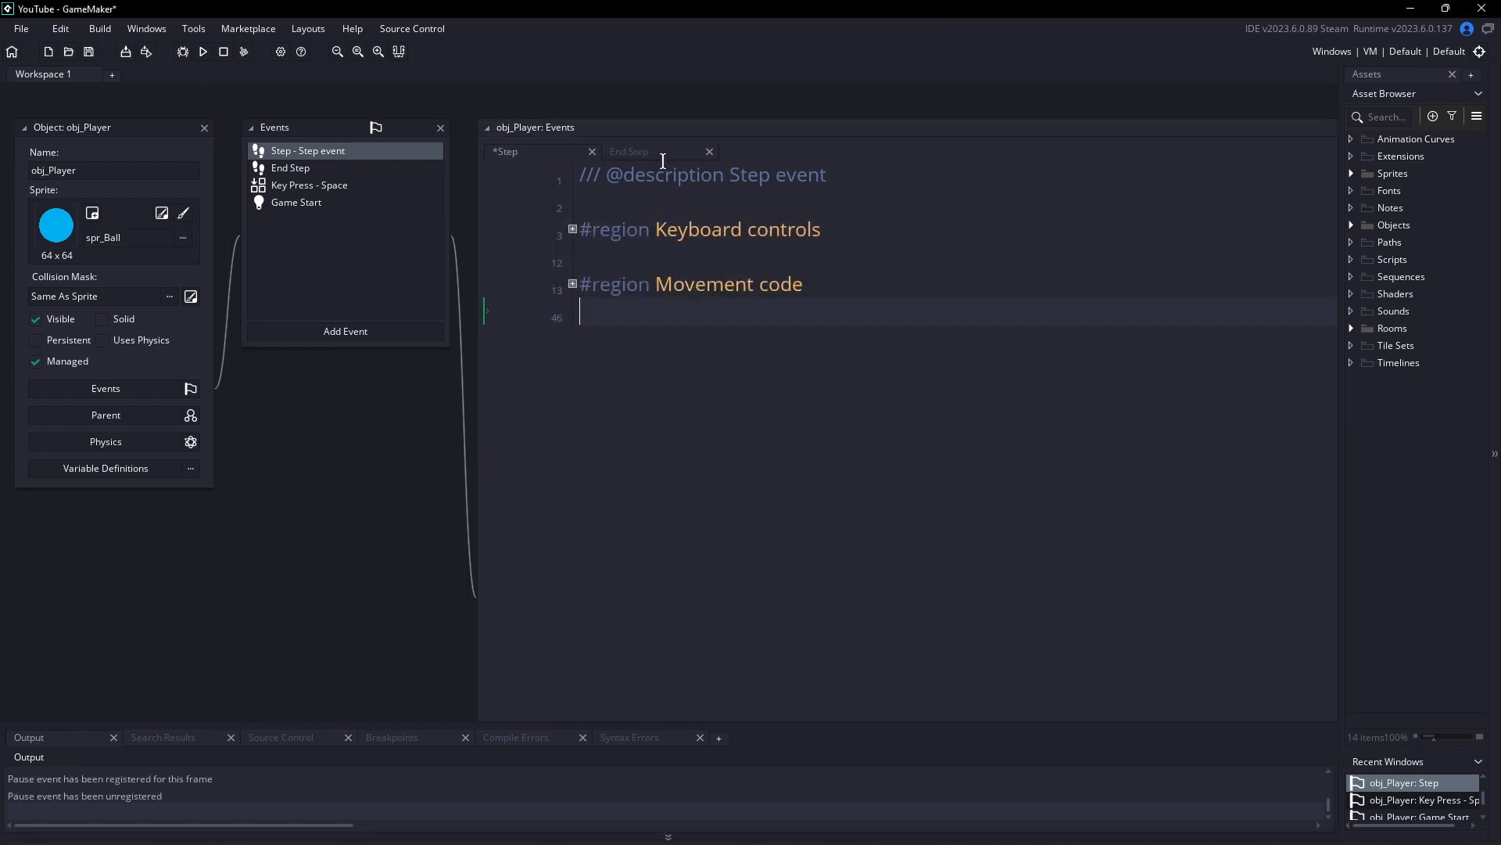
{"action": "left_click", "coordinate": [290, 167]}
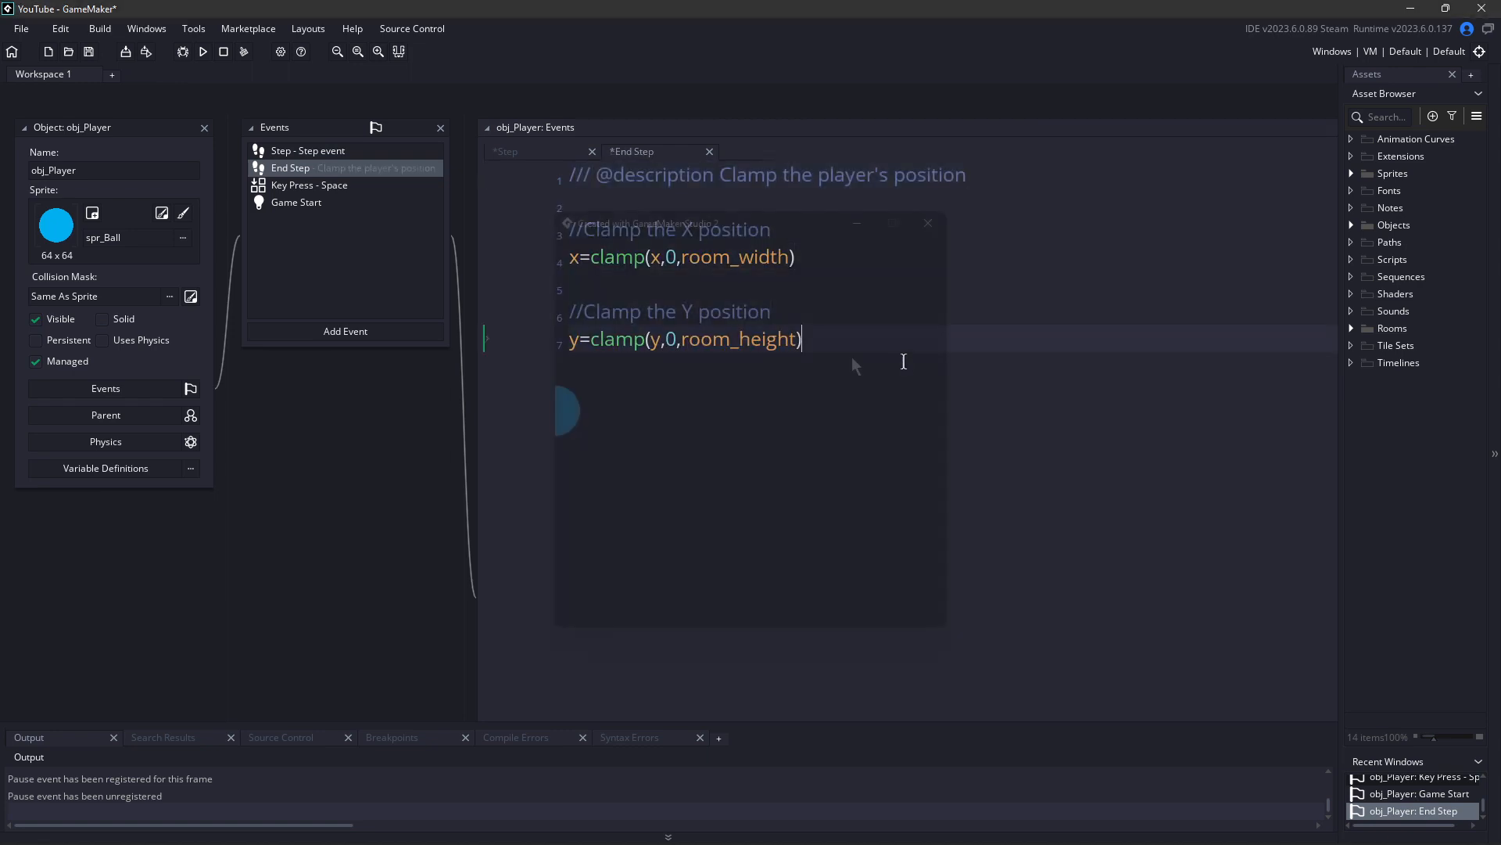
{"action": "left_click", "coordinate": [202, 51]}
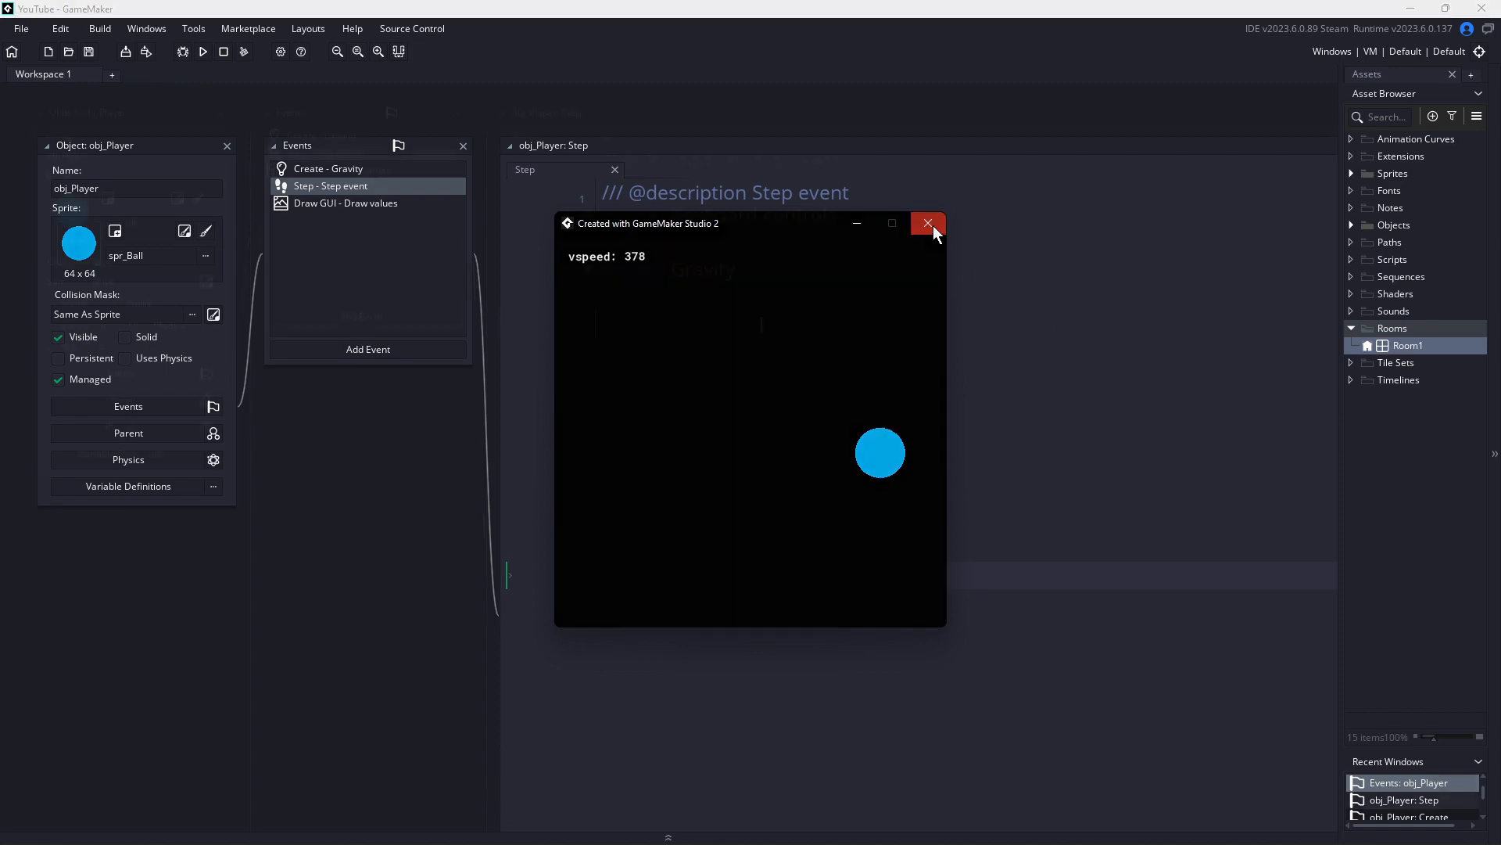
Step: Close the game and add a '//Clamp the vspeed!' comment in the Step event
{"action": "left_click", "coordinate": [926, 222]}
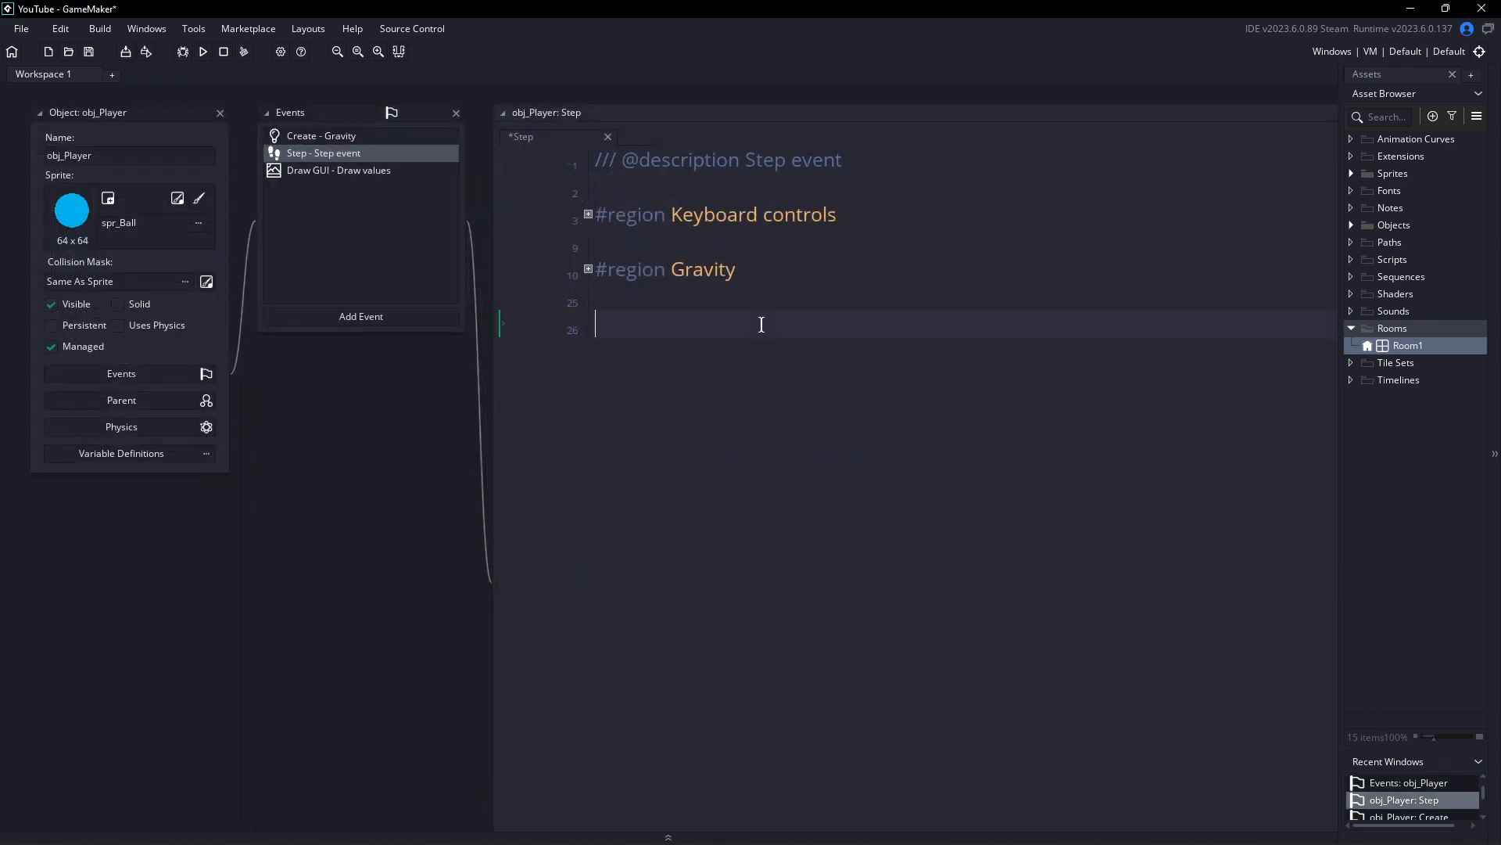
{"action": "type", "text": "//C"}
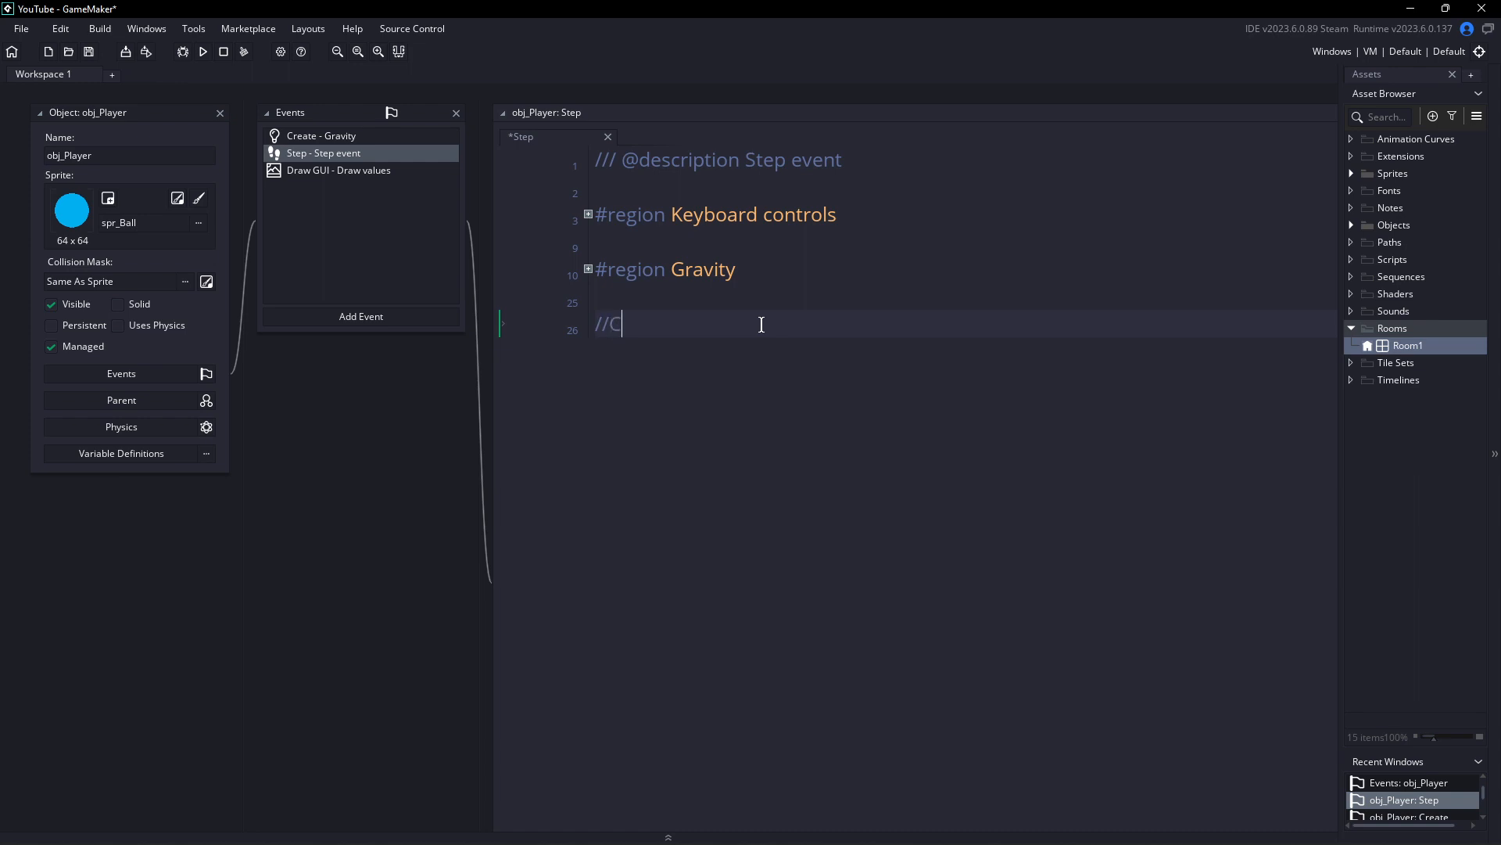
{"action": "type", "text": "lamp the vspe"}
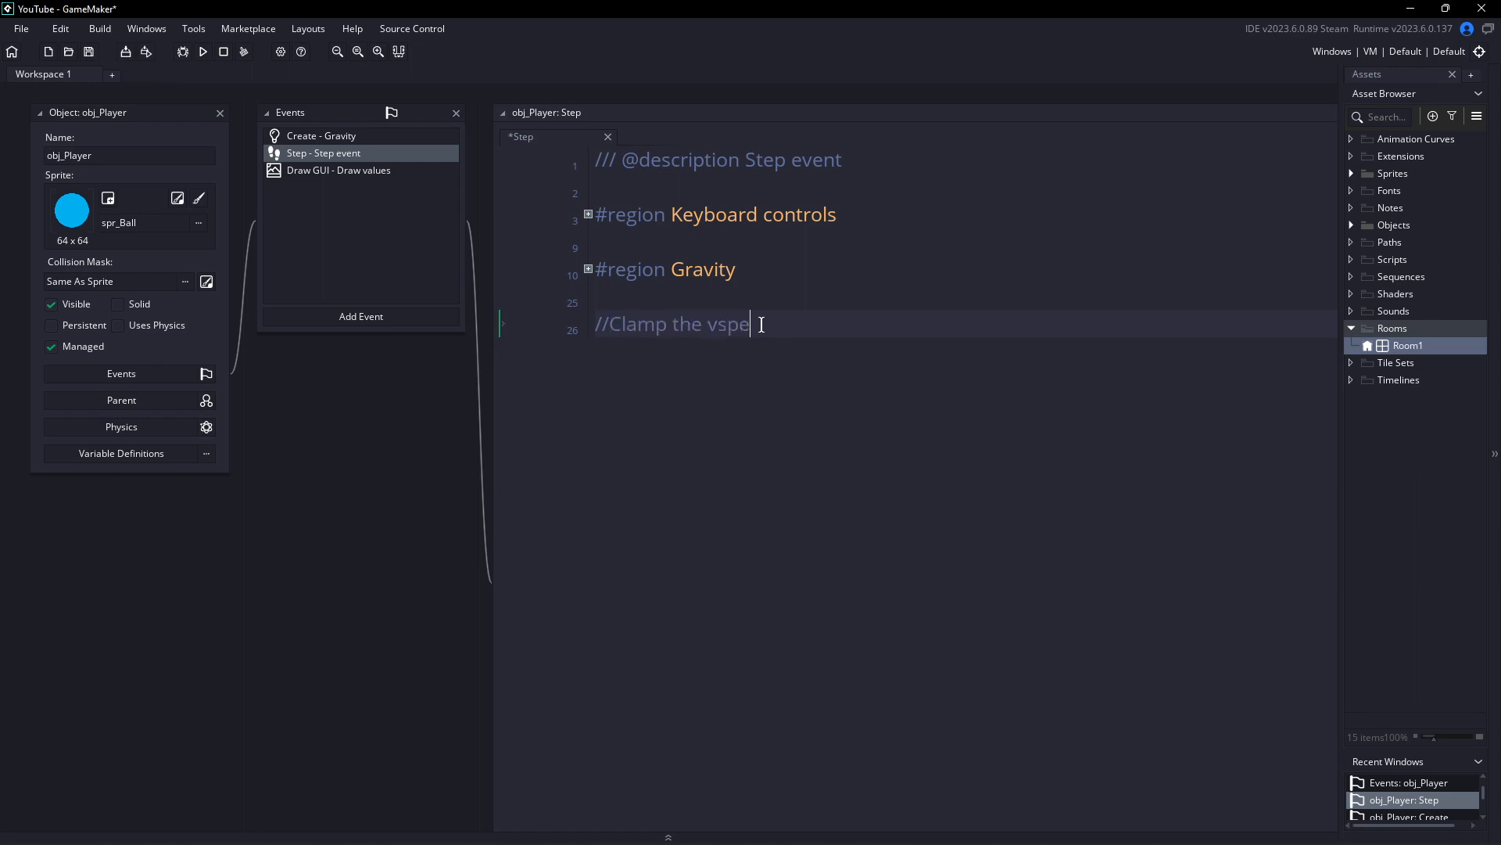
{"action": "type", "text": "ed!"}
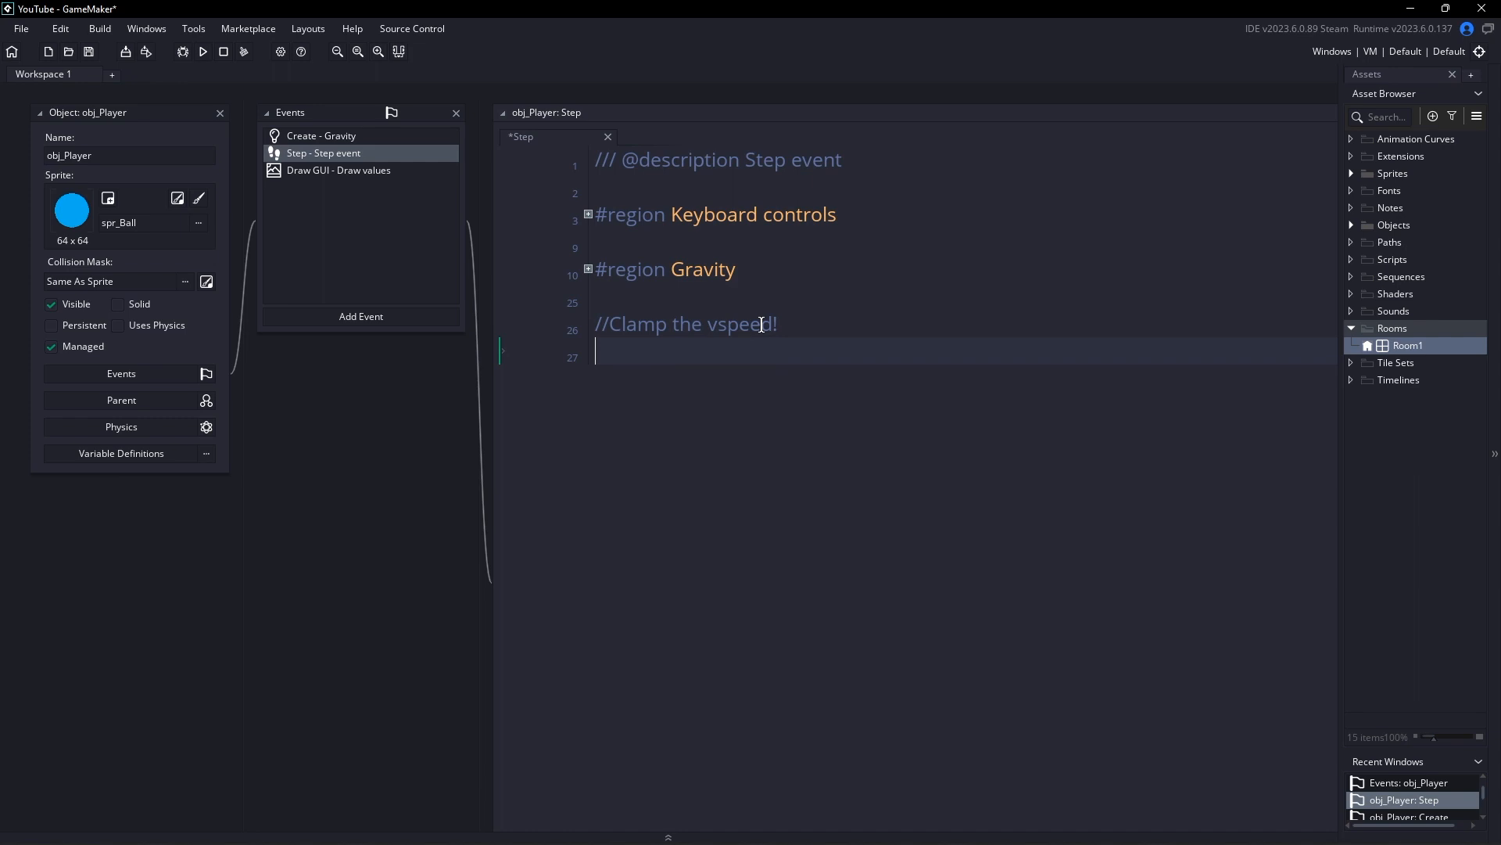
Step: Write vspeed=clamp(vspeed,-10,10) below the comment
{"action": "type", "text": "vspeed=clamp(v"}
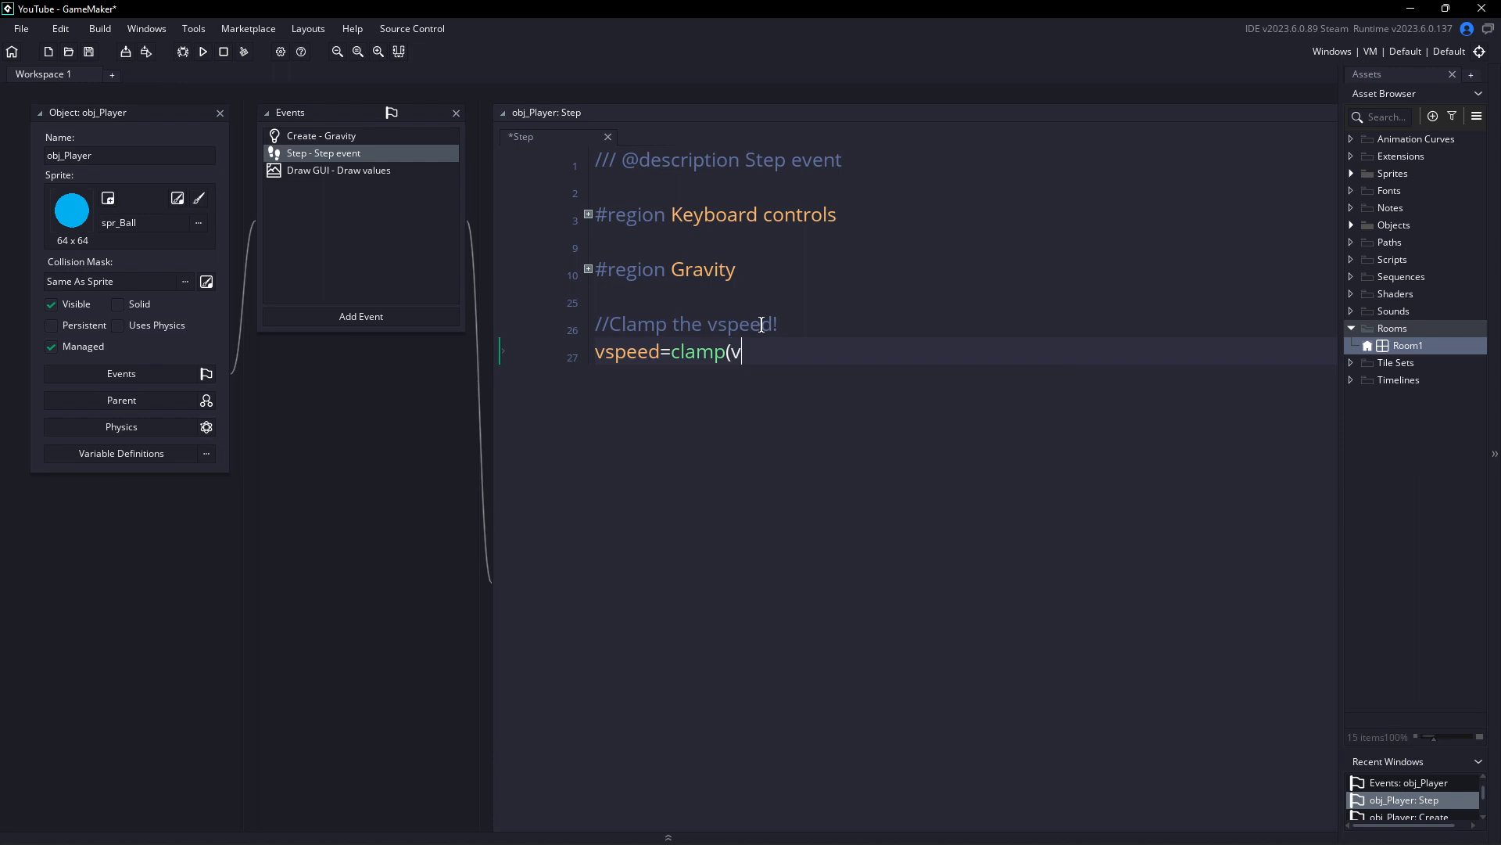
{"action": "type", "text": "speed,"}
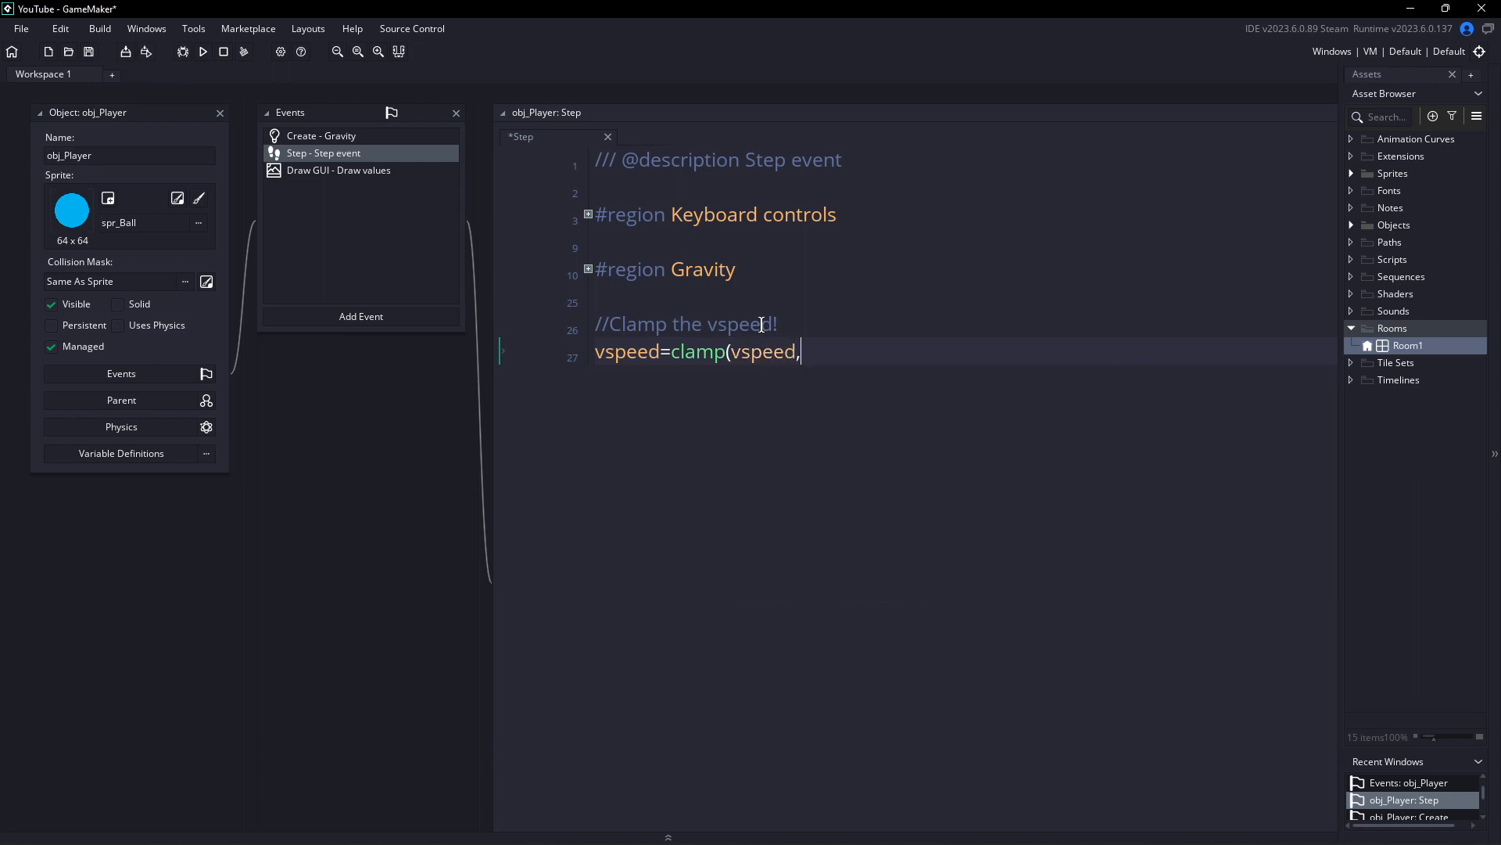
{"action": "type", "text": "-"}
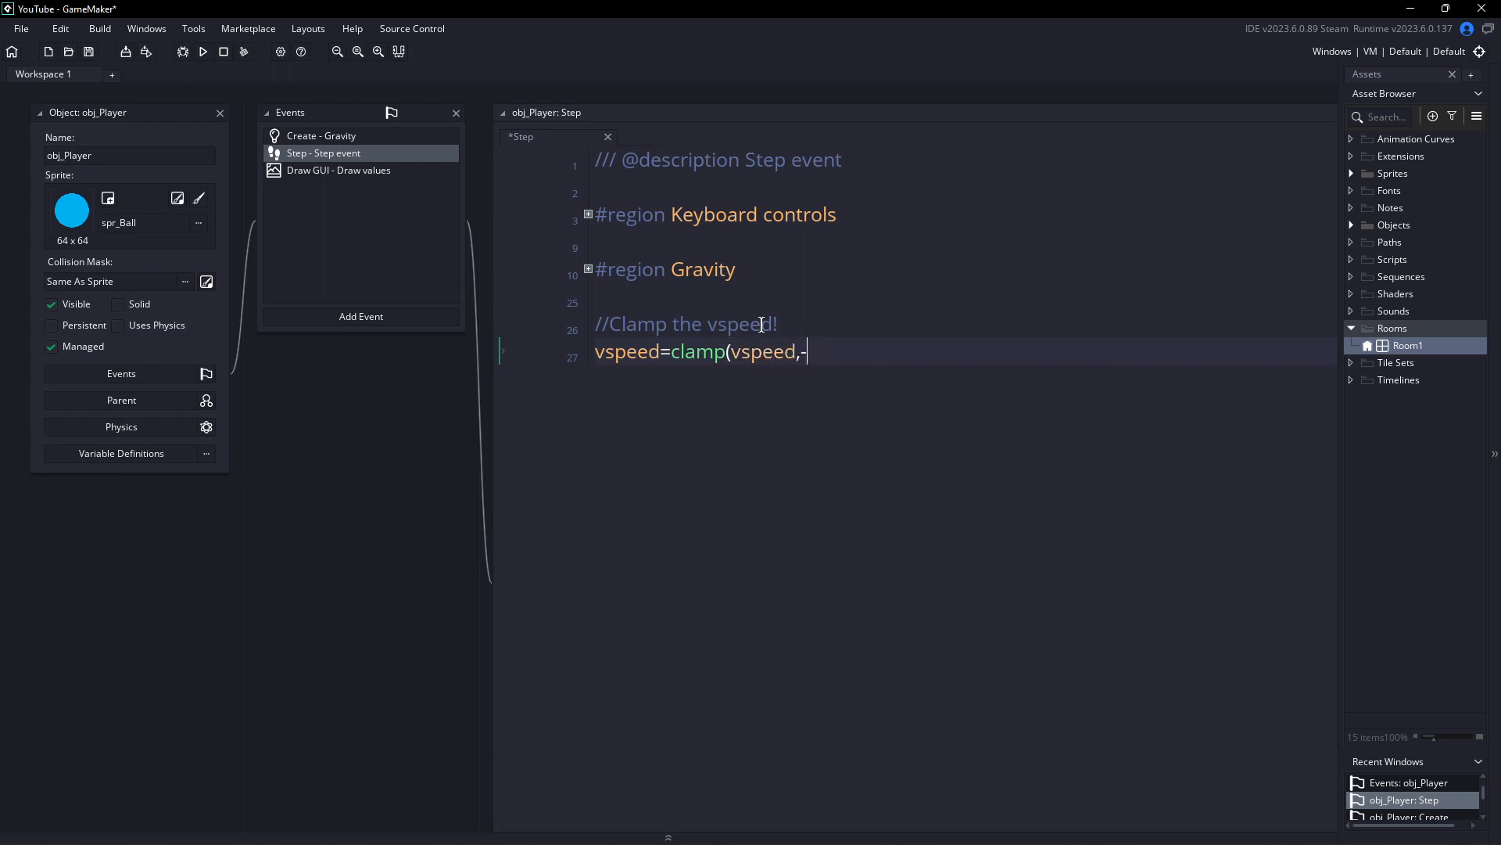
{"action": "type", "text": "10,10)"}
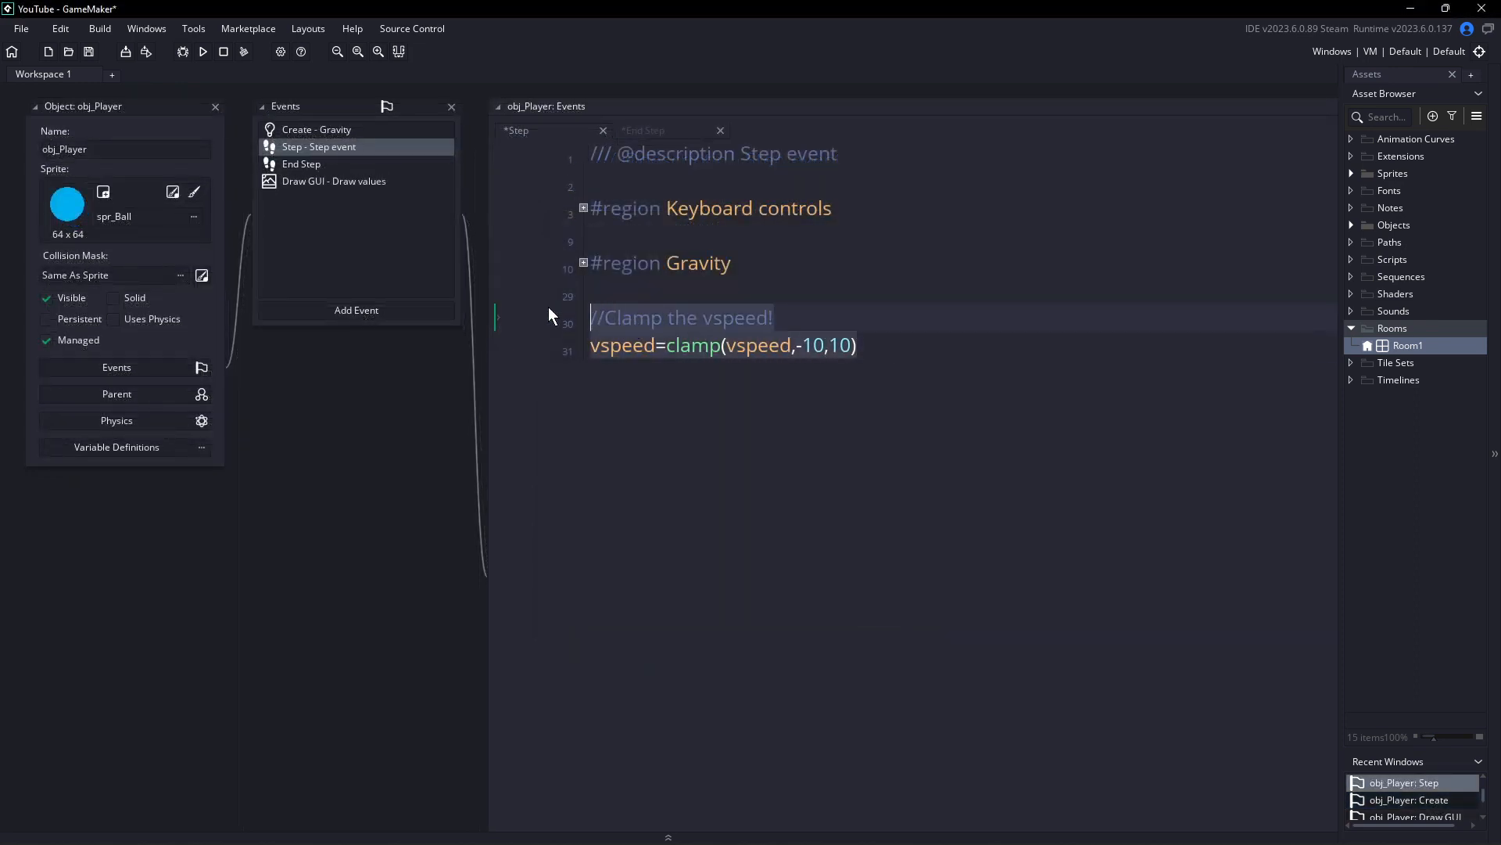
Step: Paste the vspeed clamp code into the End Step event and run the game to test it
{"action": "left_click", "coordinate": [300, 164]}
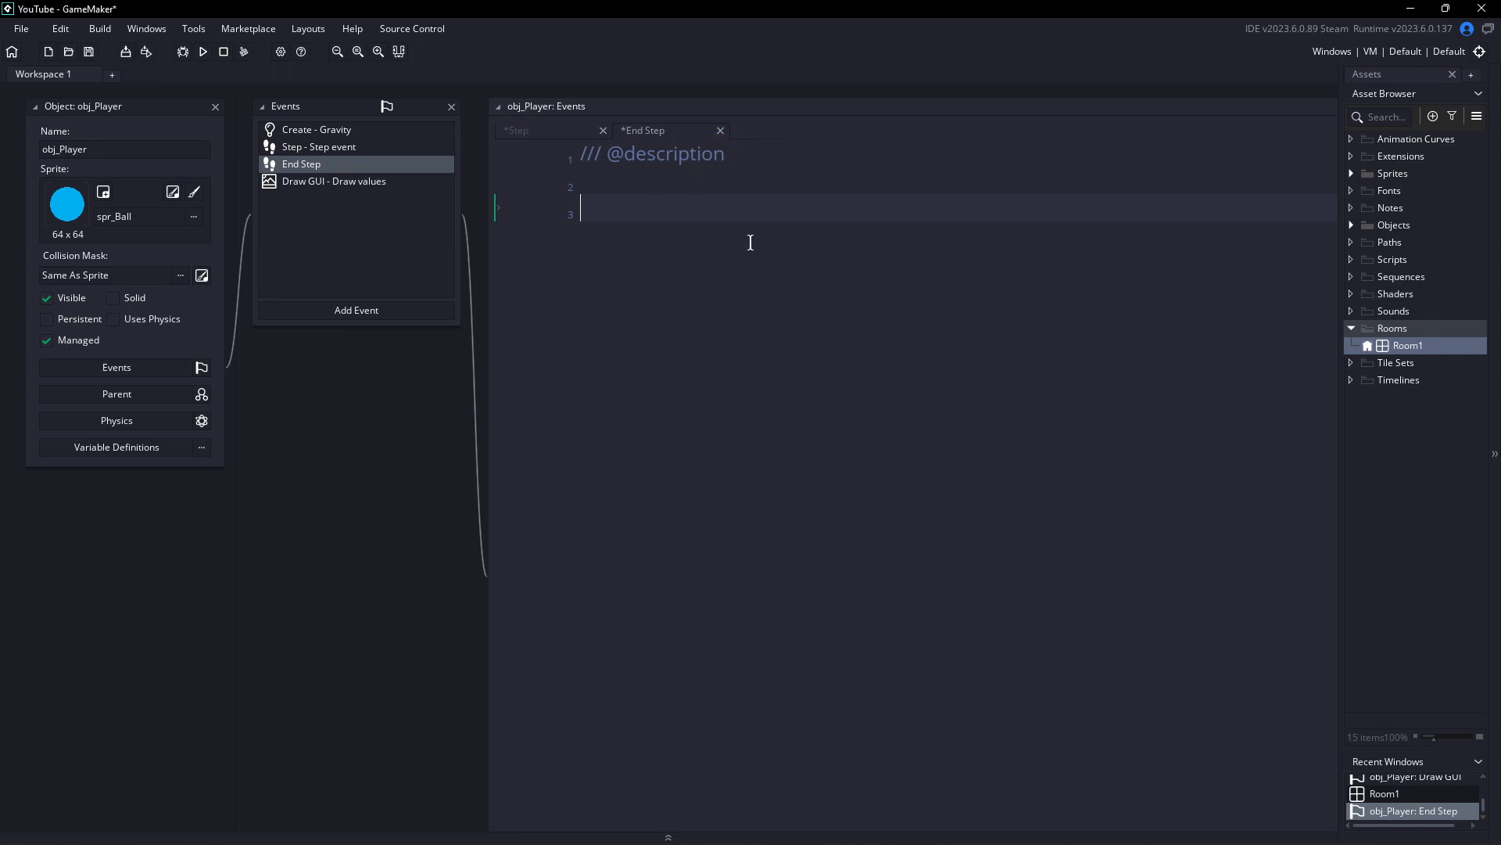
{"action": "type", "text": "//Clamp the vspeed!"}
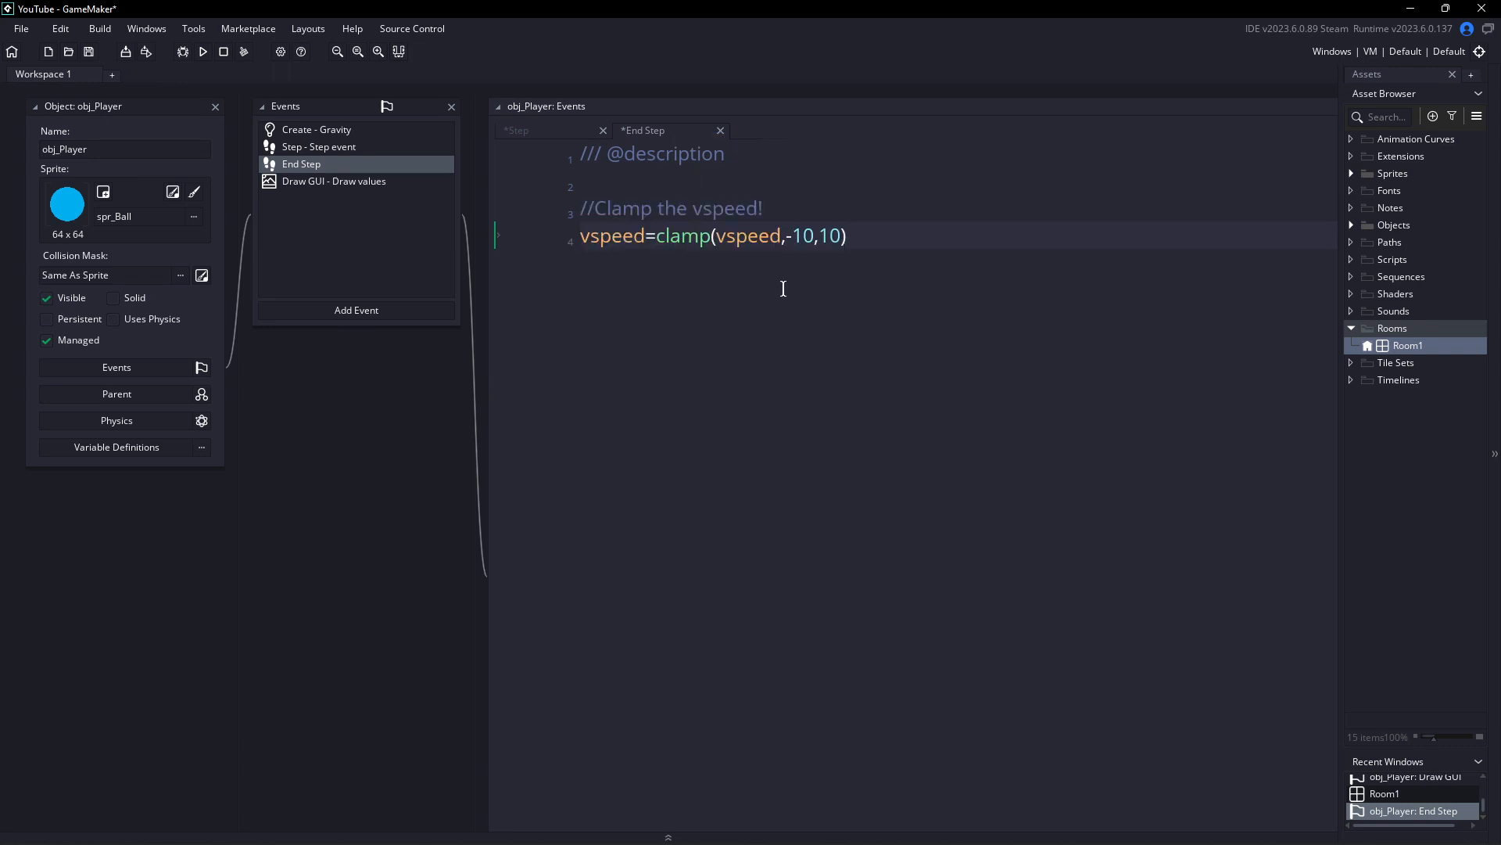
{"action": "left_click", "coordinate": [202, 52]}
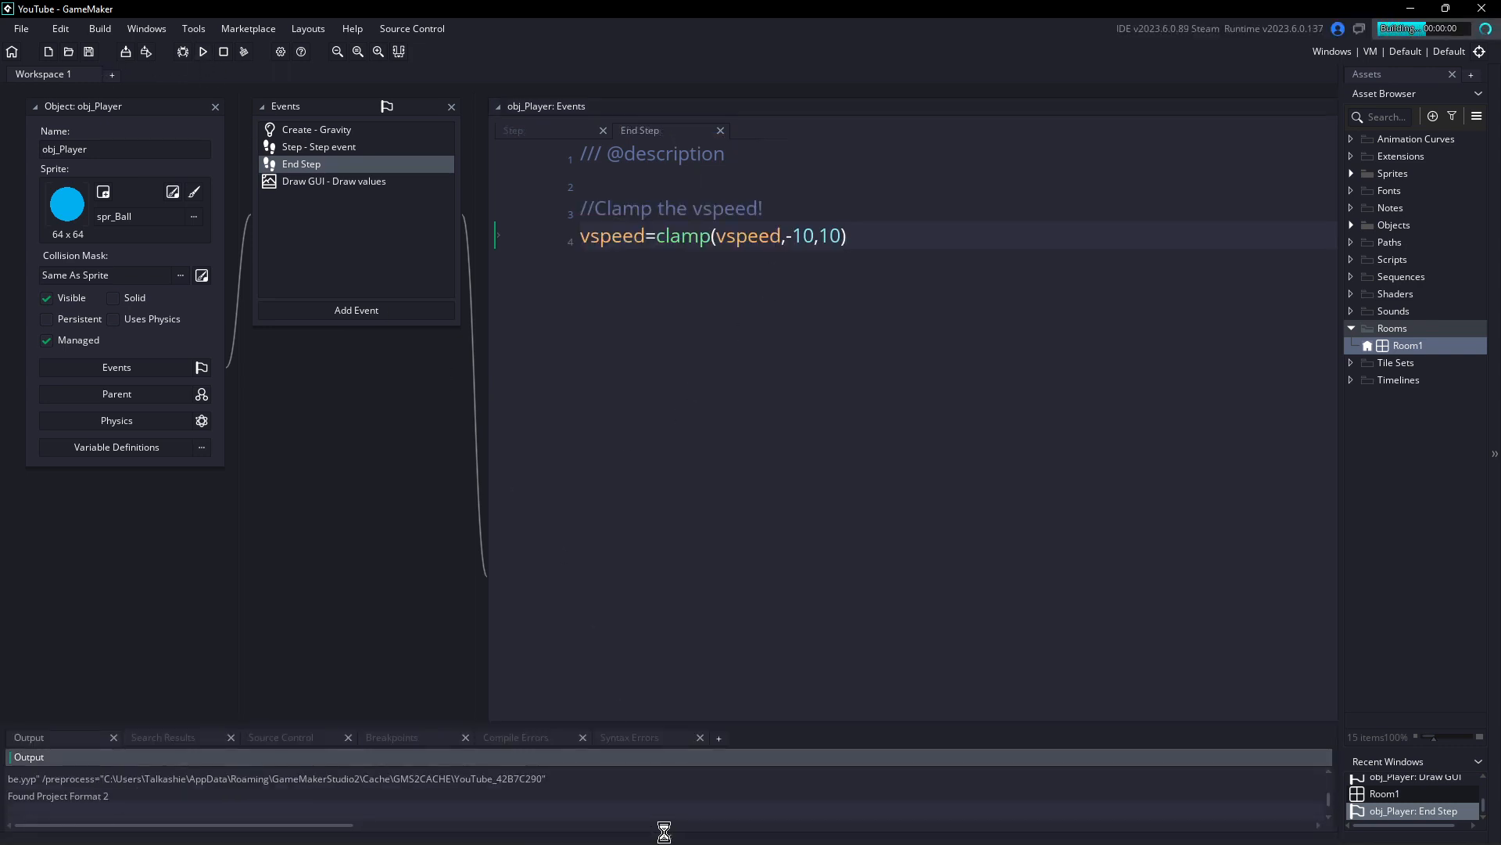